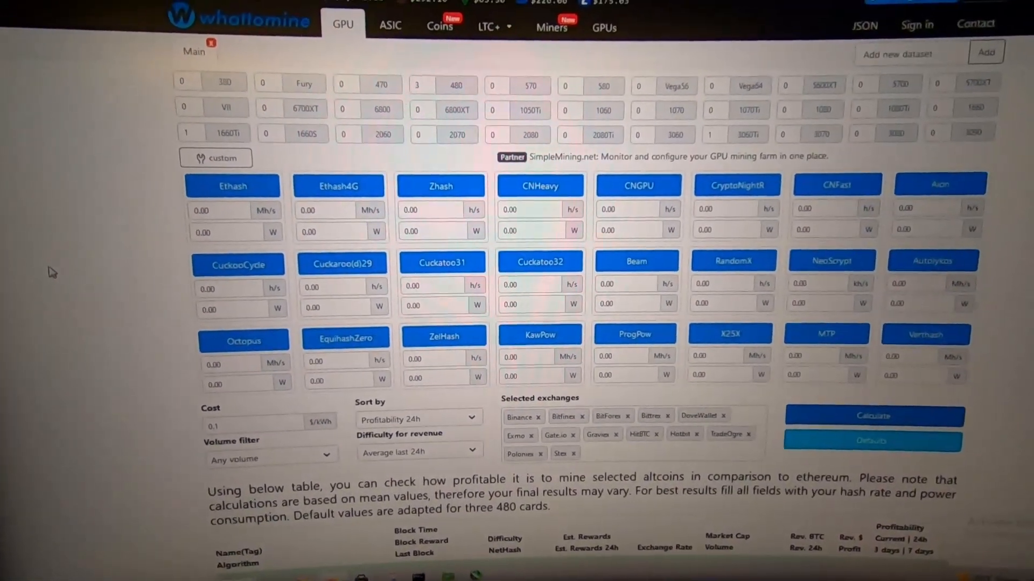
{"action": "scroll", "scroll_direction": "down", "scroll_amount": 3}
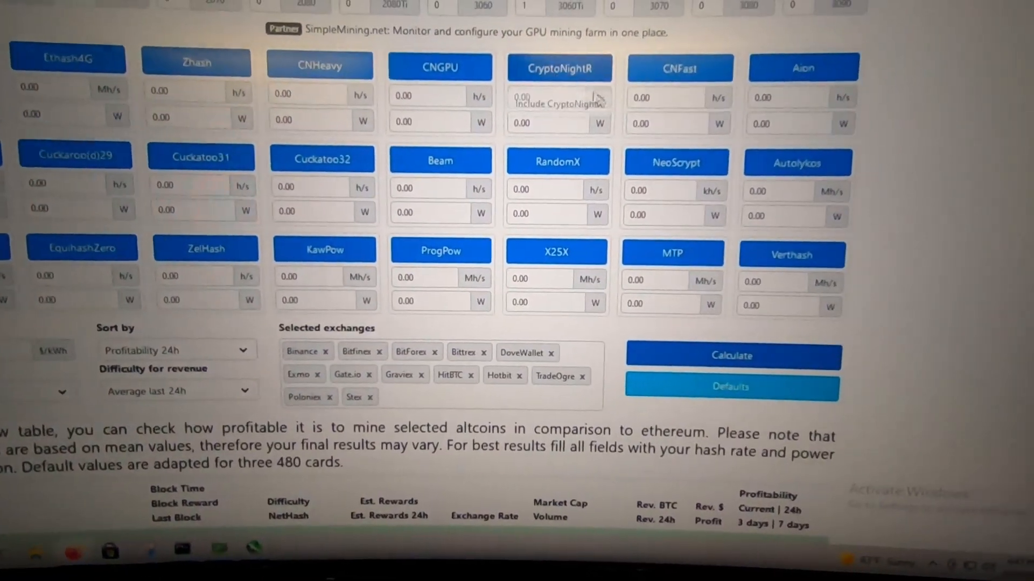
{"action": "scroll", "scroll_direction": "down", "scroll_amount": 3}
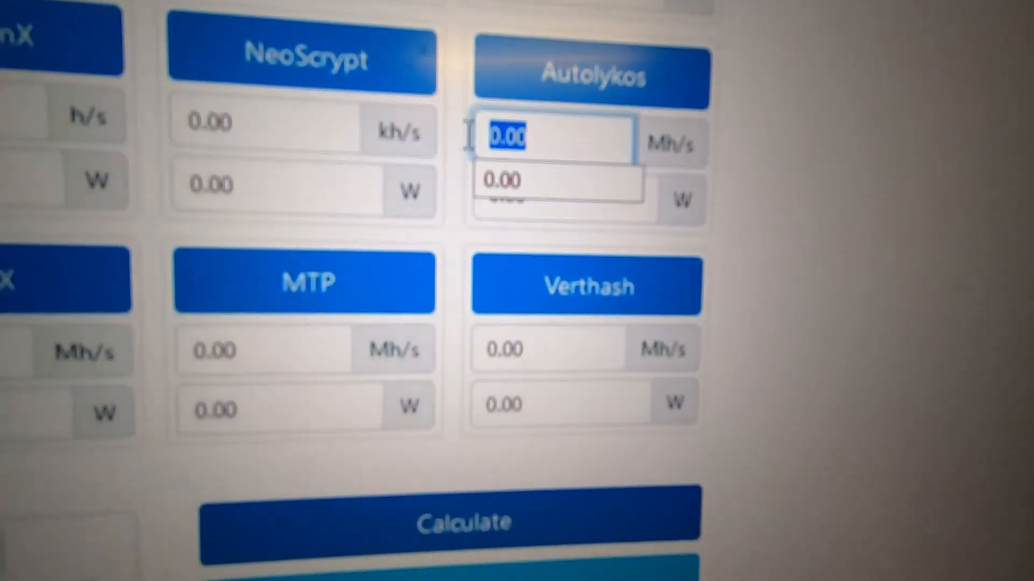
{"action": "type", "text": "13"}
{"action": "left_click", "coordinate": [565, 194]}
{"action": "type", "text": "11"}
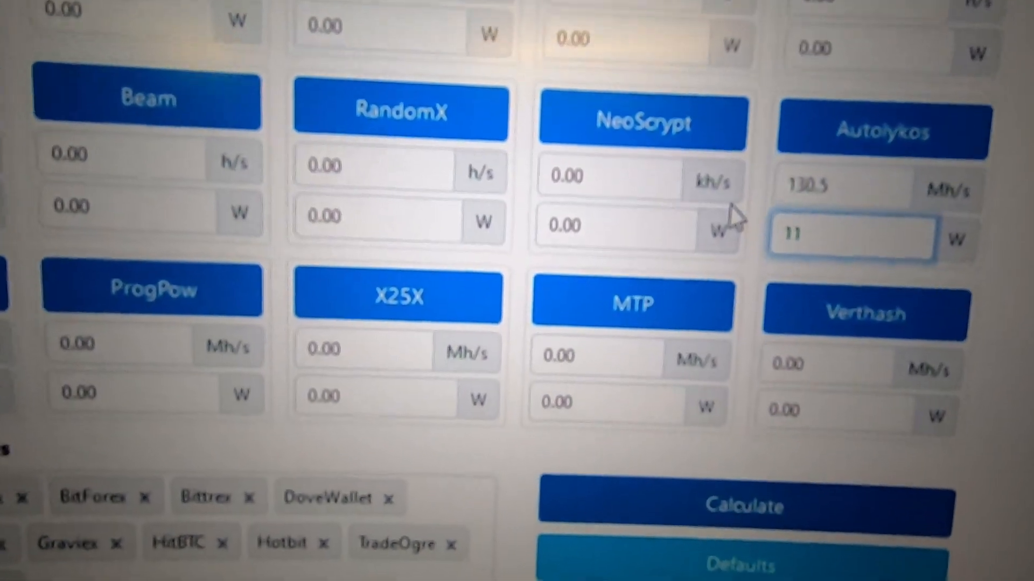
{"action": "type", "text": "0"}
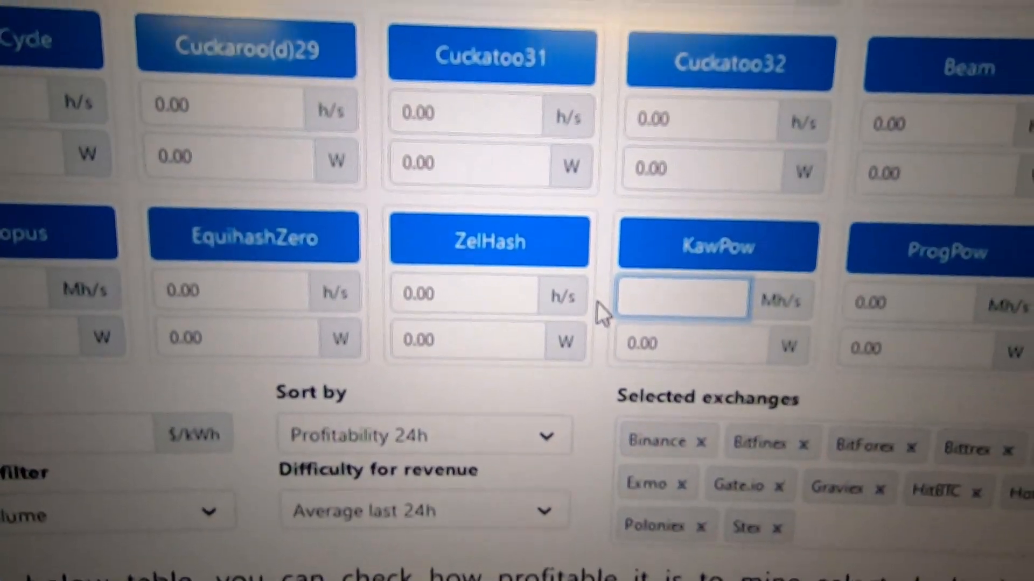
{"action": "type", "text": "29"}
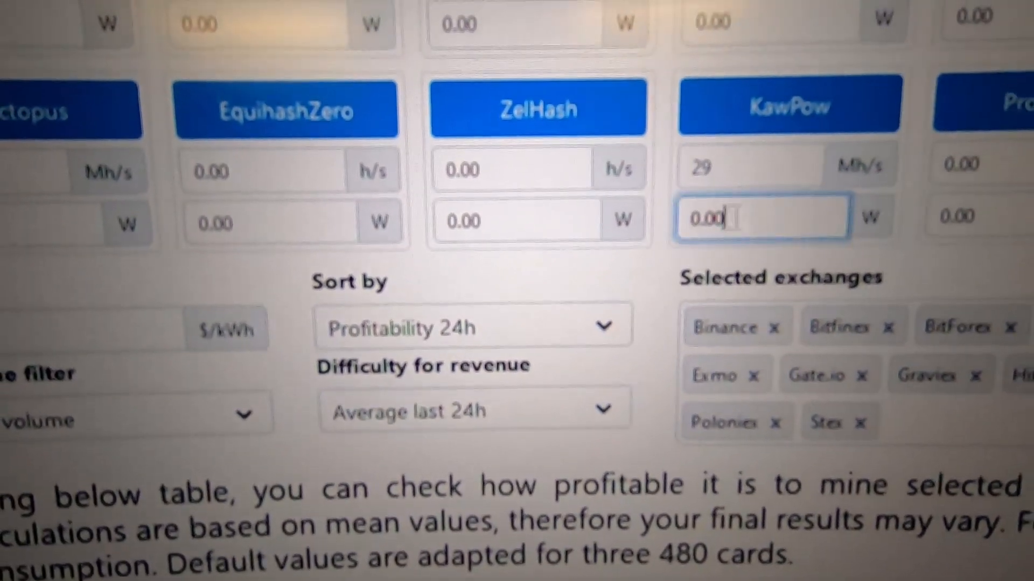
{"action": "type", "text": "170"}
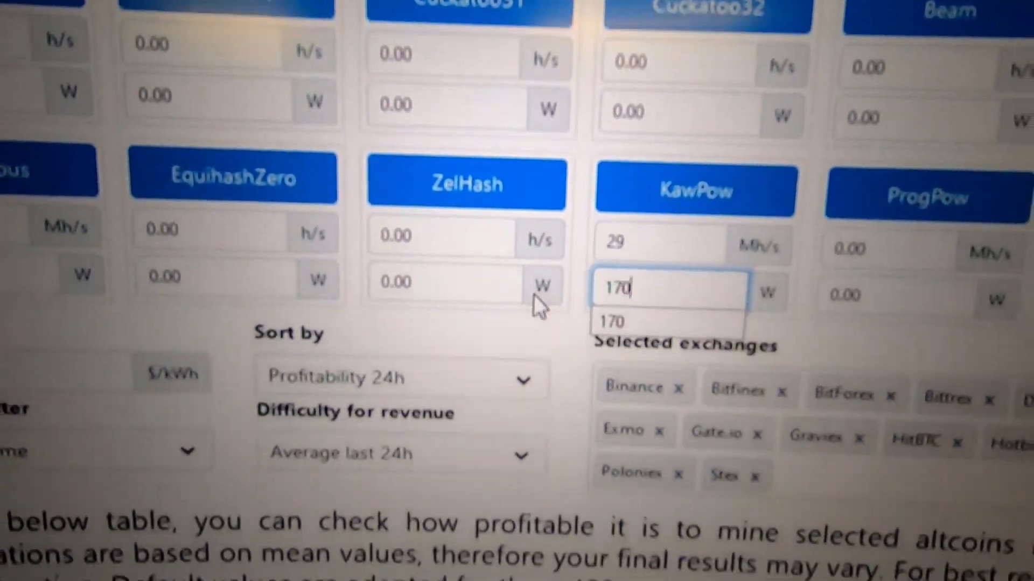
{"action": "scroll", "scroll_direction": "down", "scroll_amount": 3}
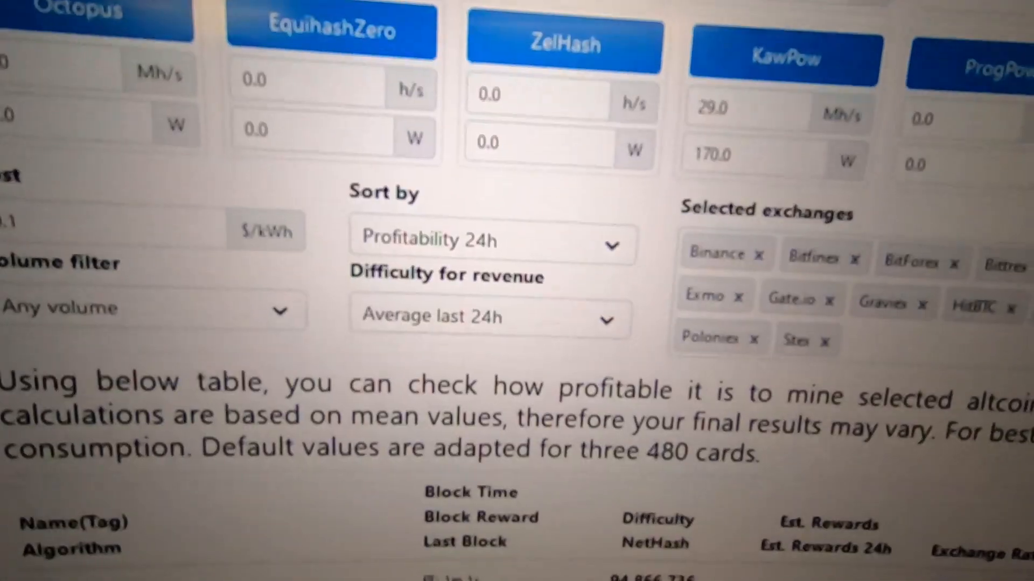
{"action": "scroll", "scroll_direction": "down", "scroll_amount": 3}
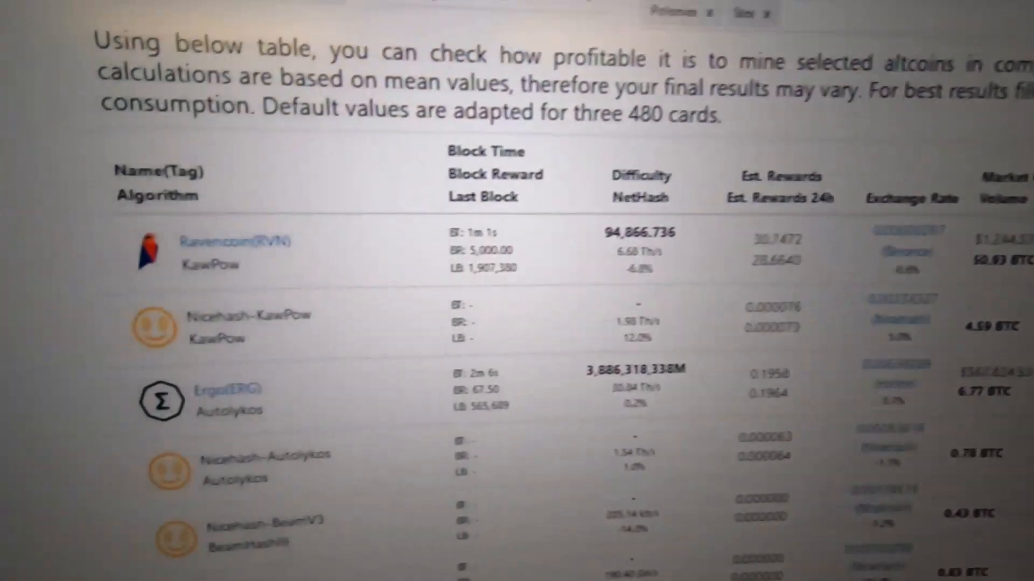
{"action": "scroll", "scroll_direction": "right", "scroll_amount": 3}
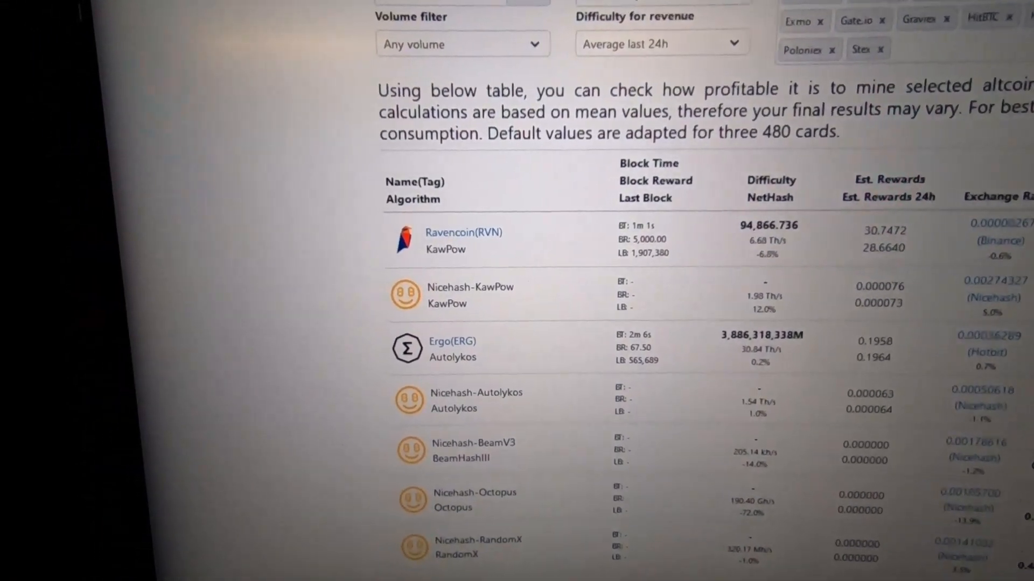
{"action": "scroll", "scroll_direction": "down", "scroll_amount": 3}
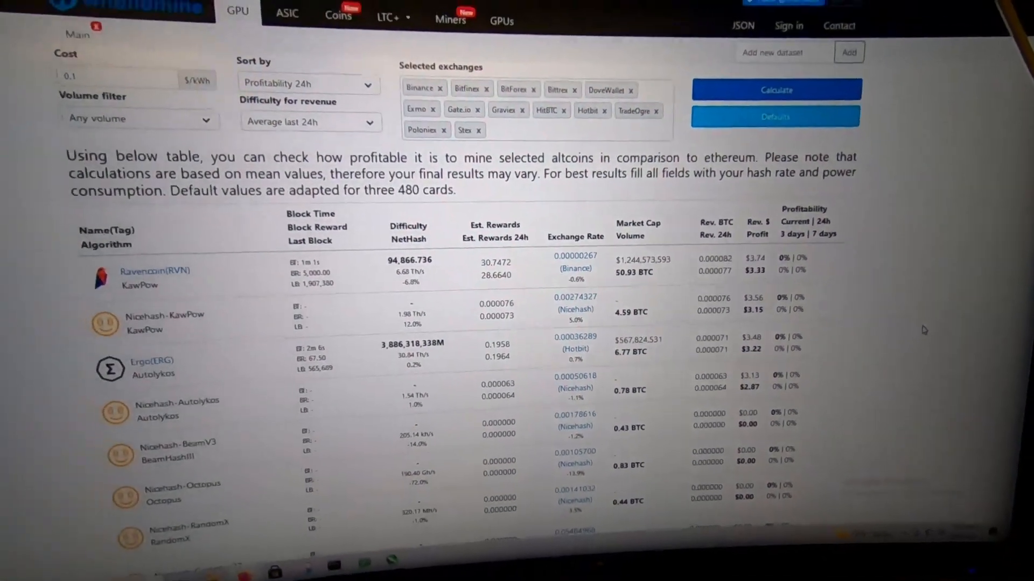
{"action": "scroll", "scroll_direction": "down", "scroll_amount": 3}
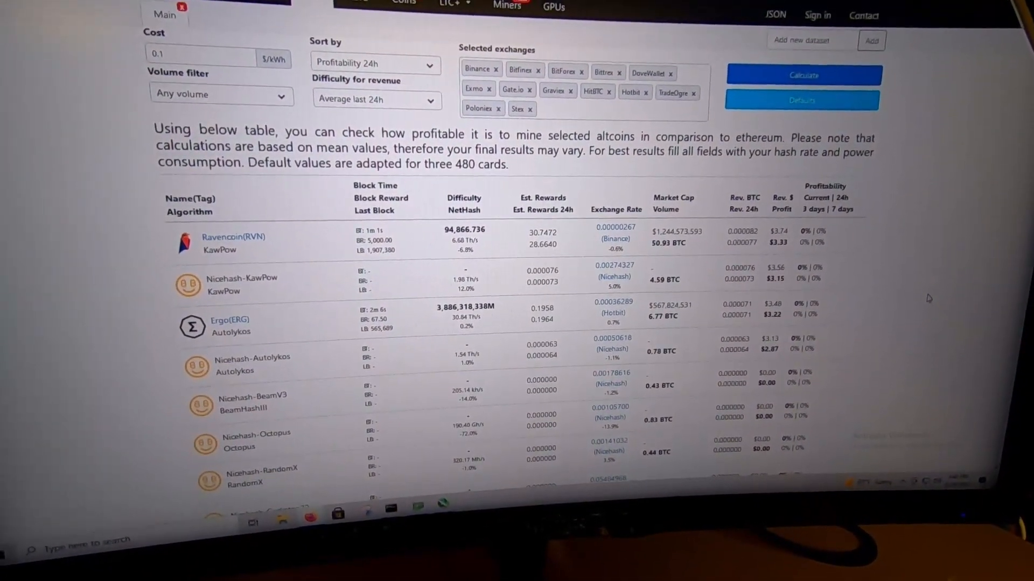
{"action": "scroll", "scroll_direction": "down", "scroll_amount": 3}
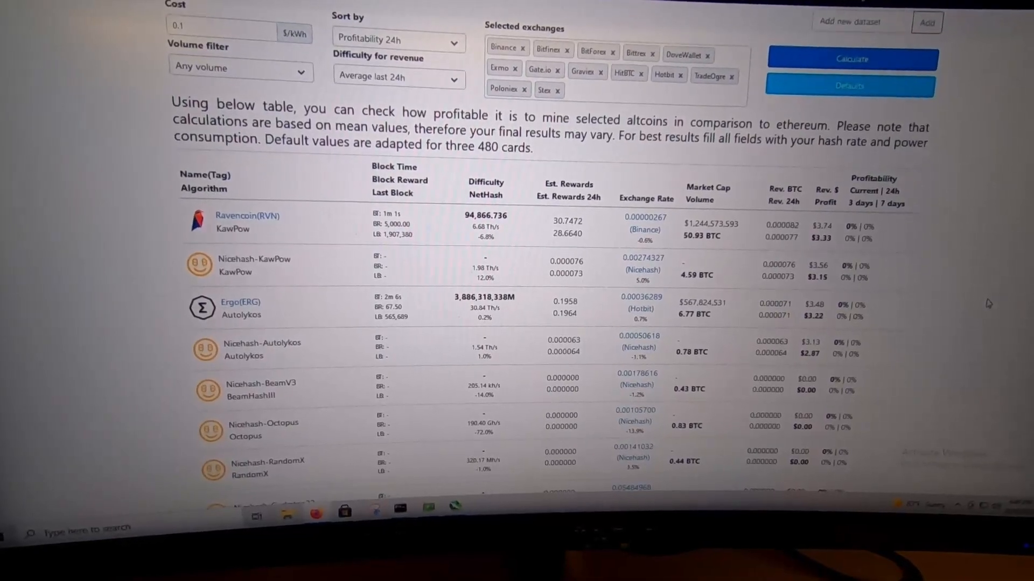
{"action": "scroll", "scroll_direction": "down", "scroll_amount": 3}
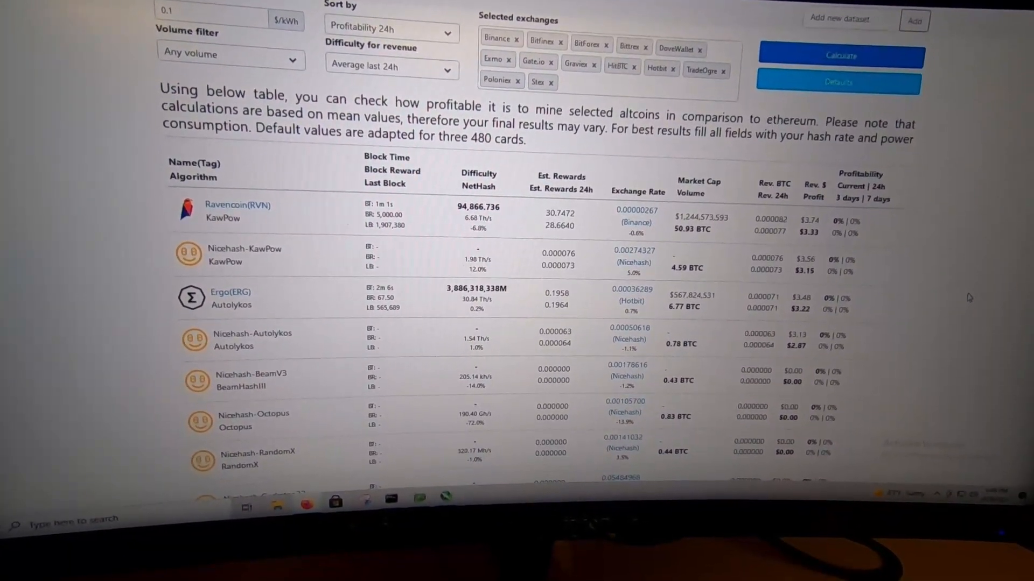